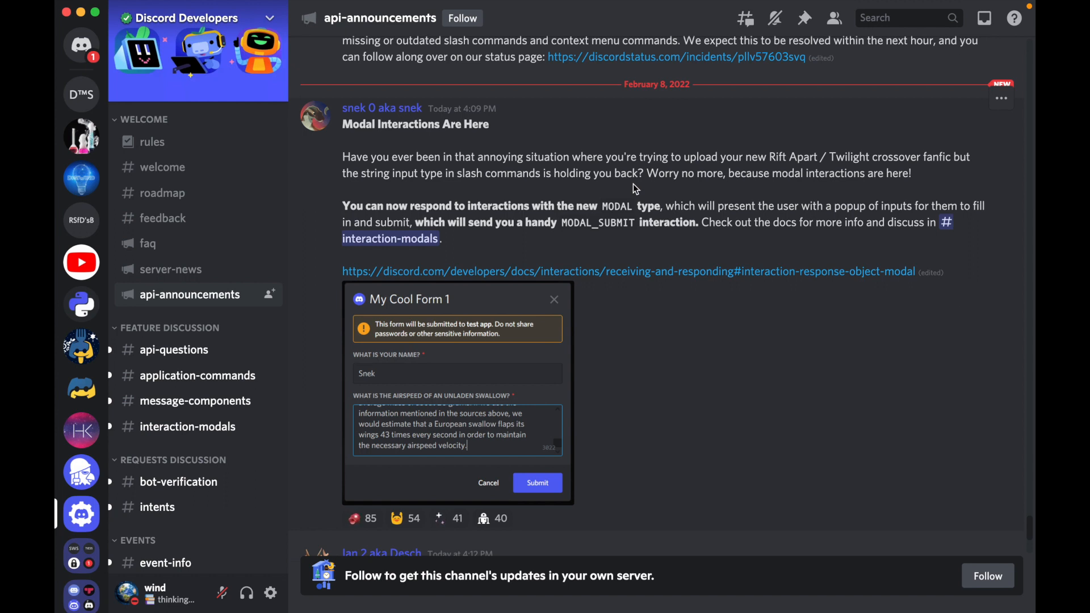
- Switch to Discord's #general channel and start the /test slash command to summon the bot's modal
scroll(down, 3)
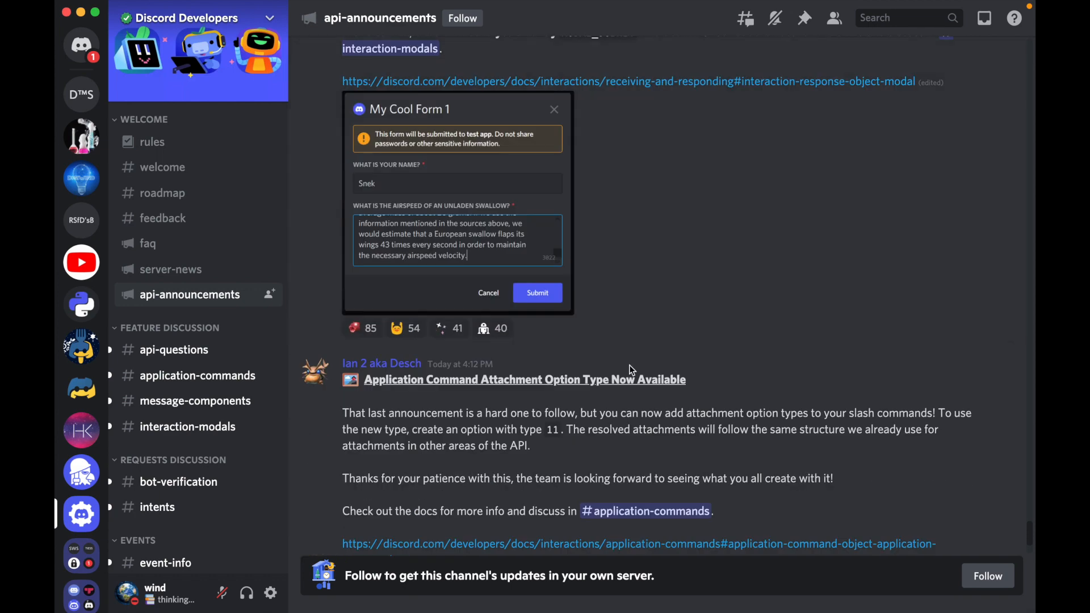
scroll(up, 3)
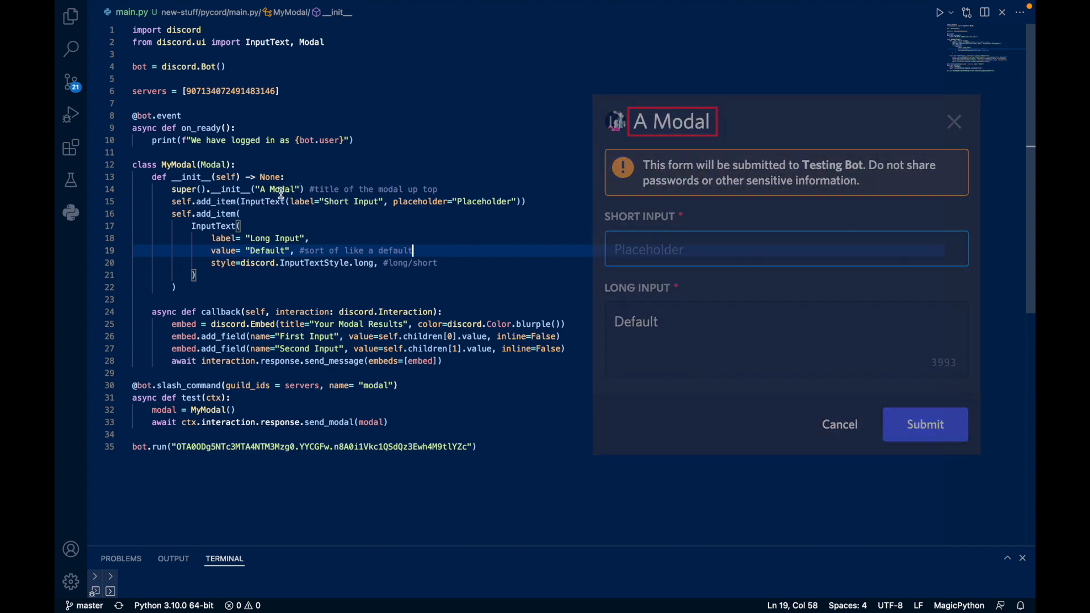
click(952, 121)
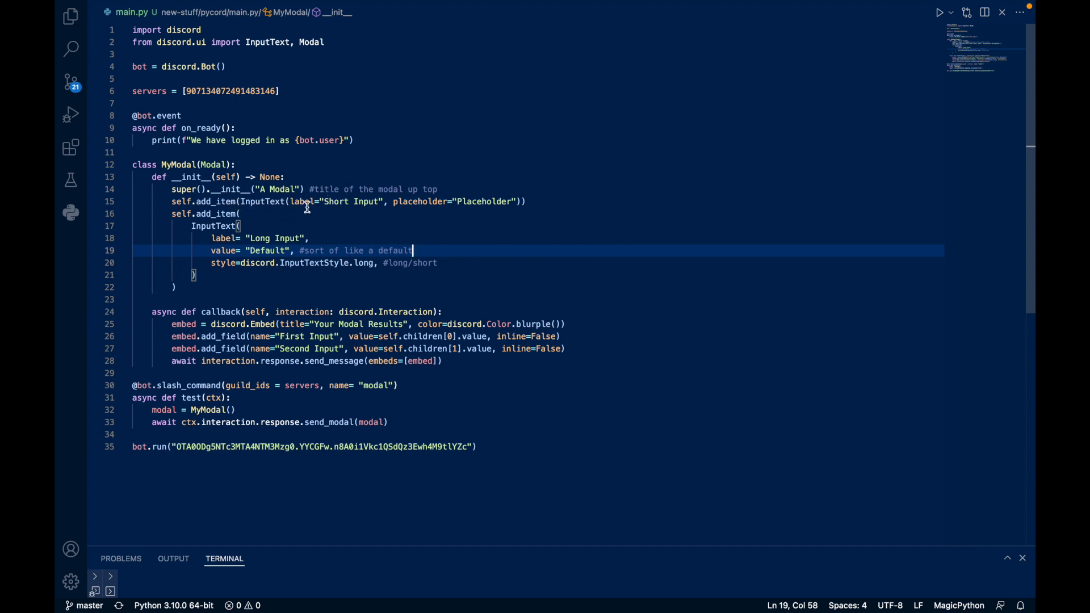
mouse_move(300, 202)
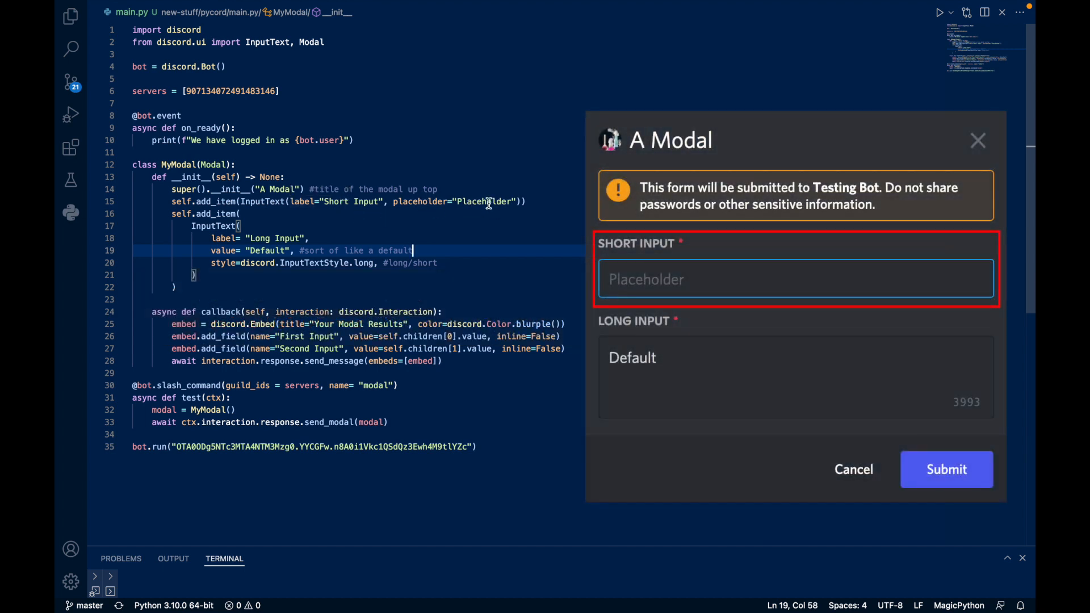
click(793, 375)
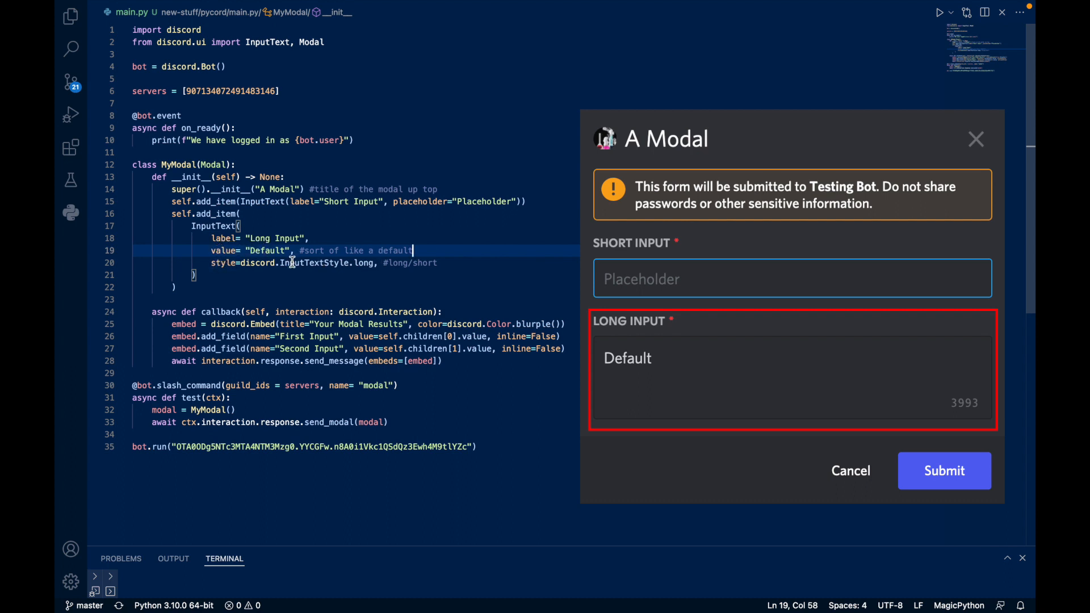
mouse_move(292, 263)
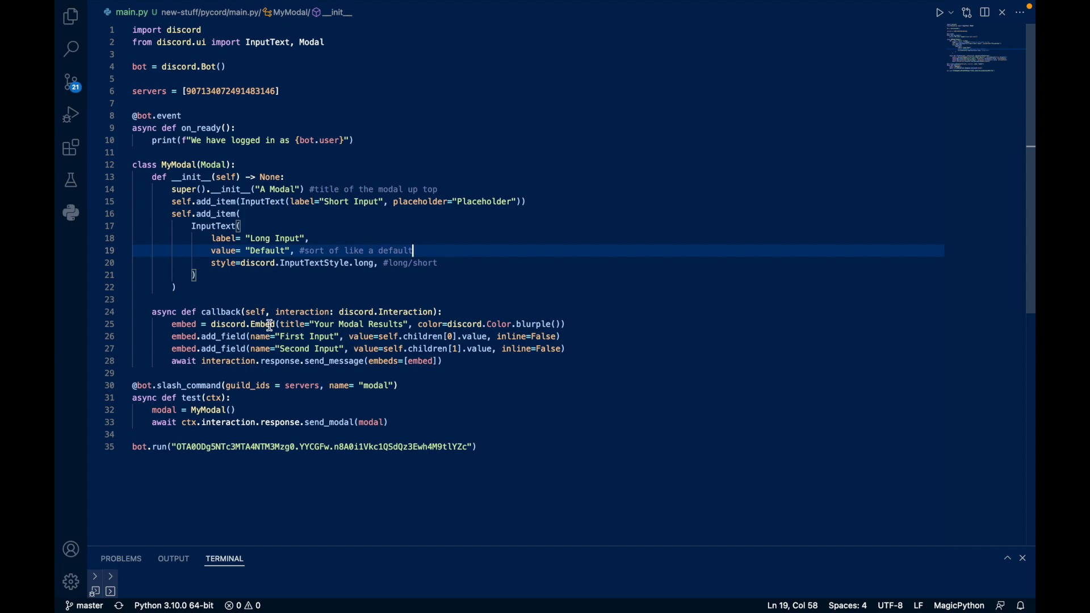
mouse_move(476, 341)
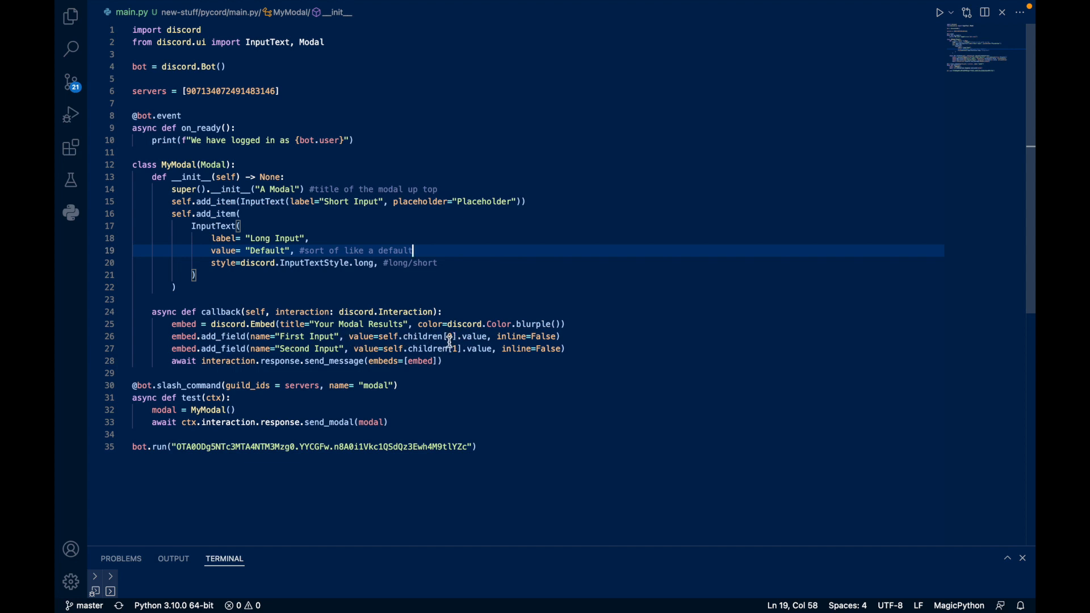
mouse_move(504, 336)
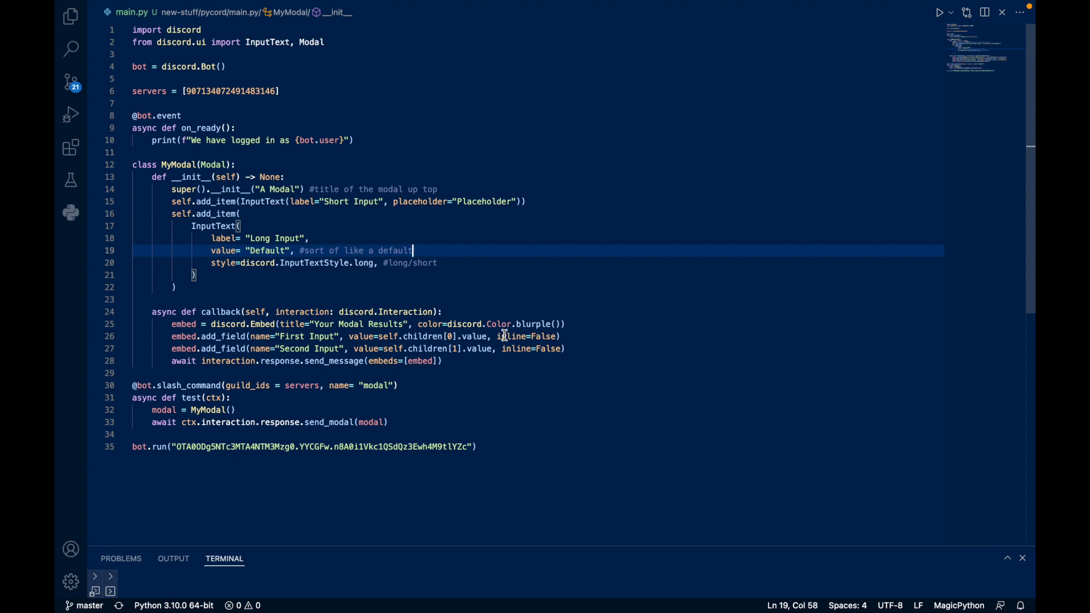
mouse_move(285, 348)
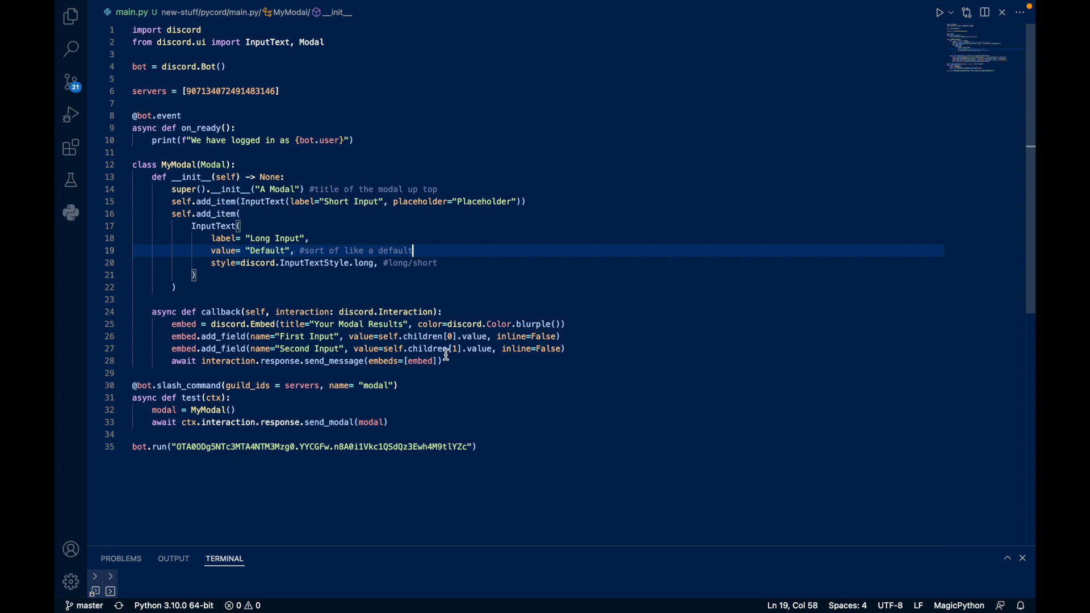
mouse_move(465, 349)
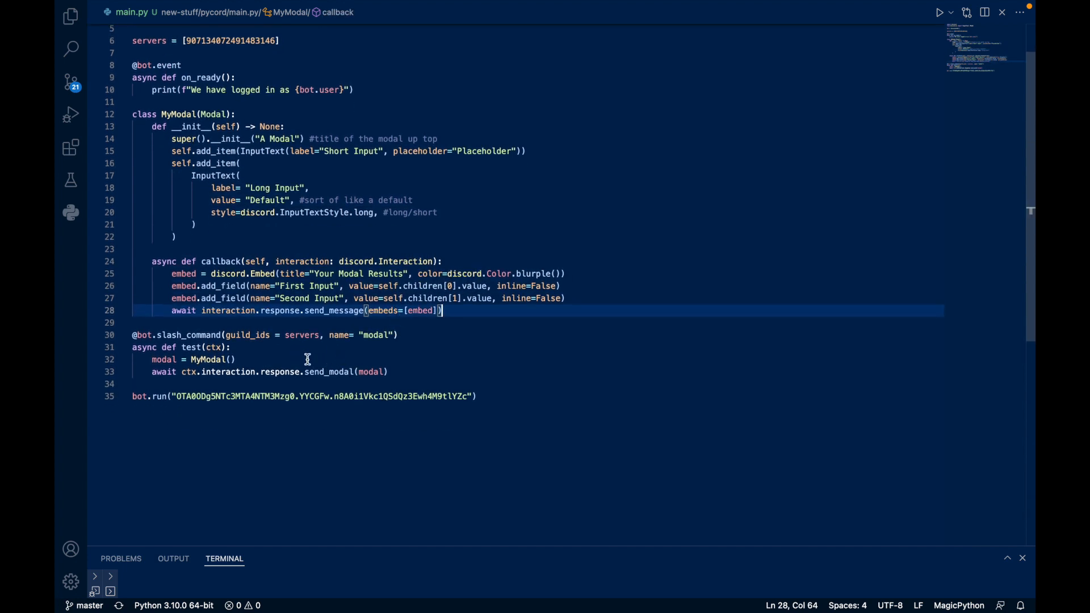
mouse_move(317, 360)
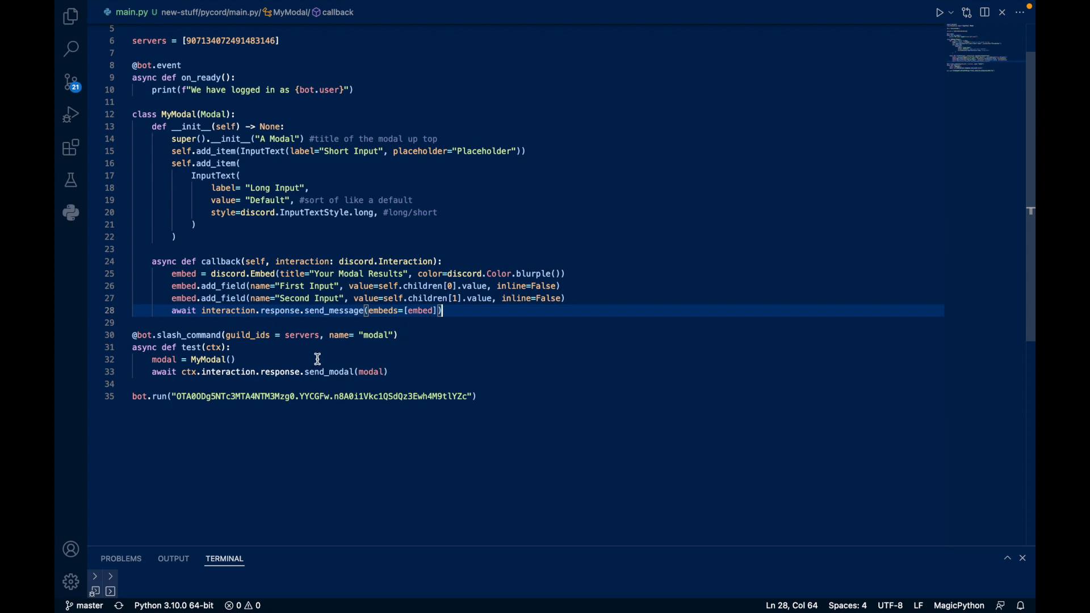
mouse_move(271, 357)
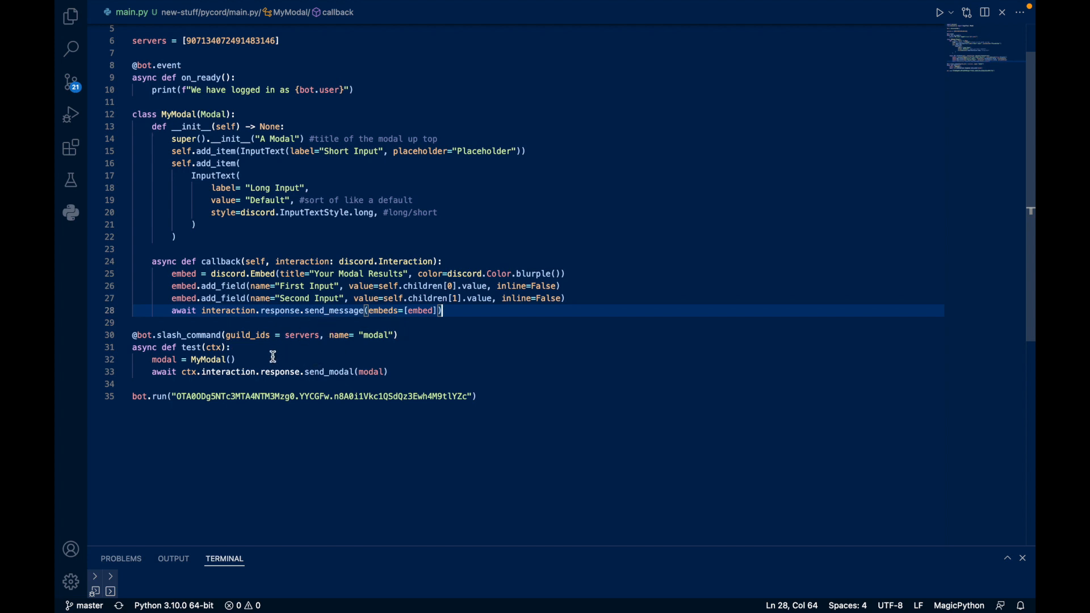
click(232, 360)
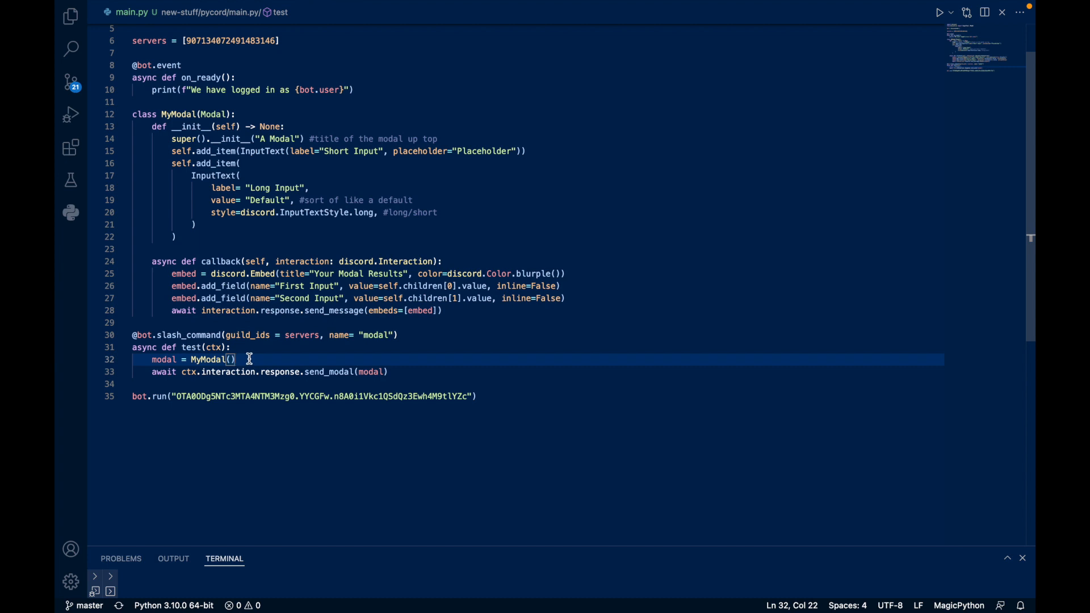
mouse_move(236, 375)
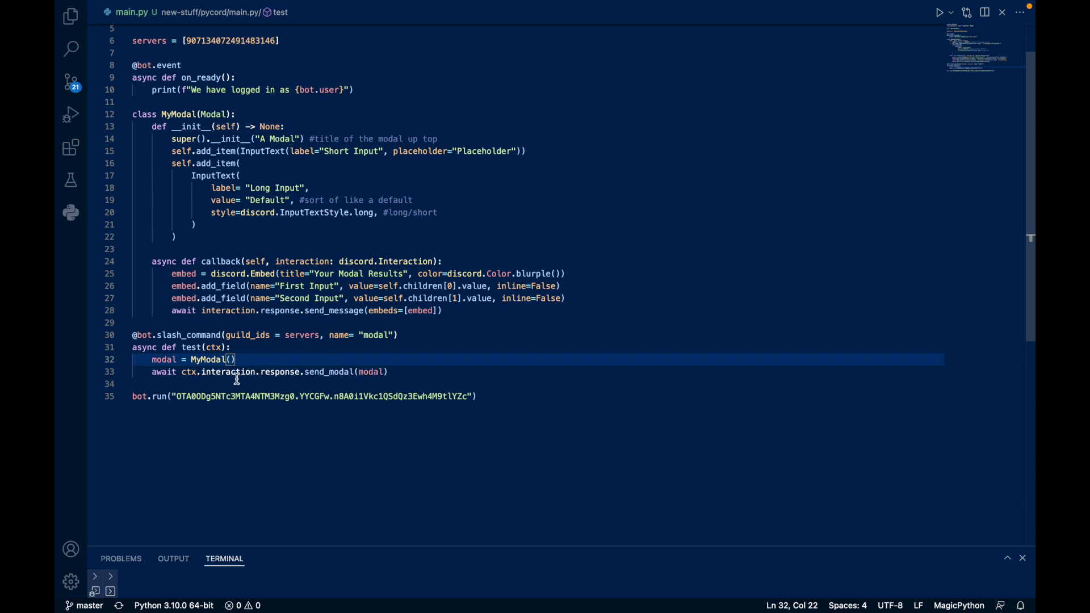
mouse_move(359, 373)
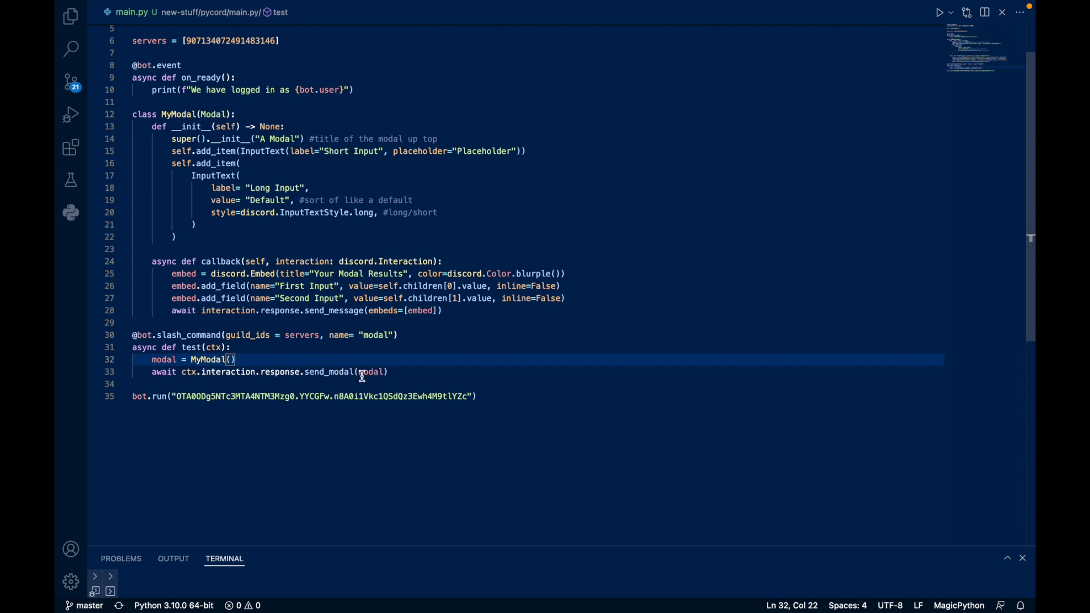
click(387, 371)
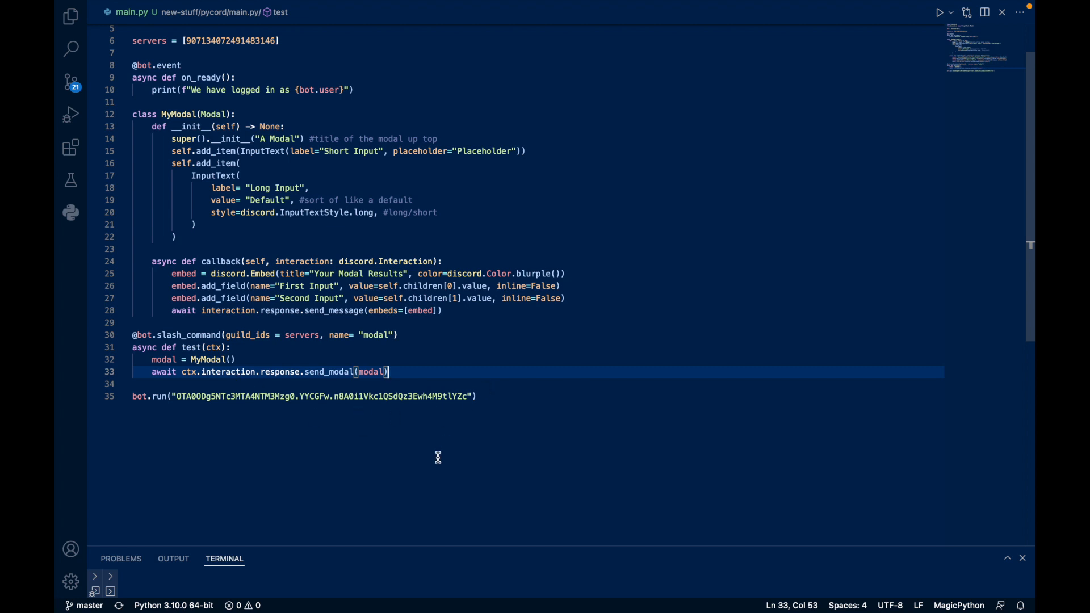
scroll(up, 3)
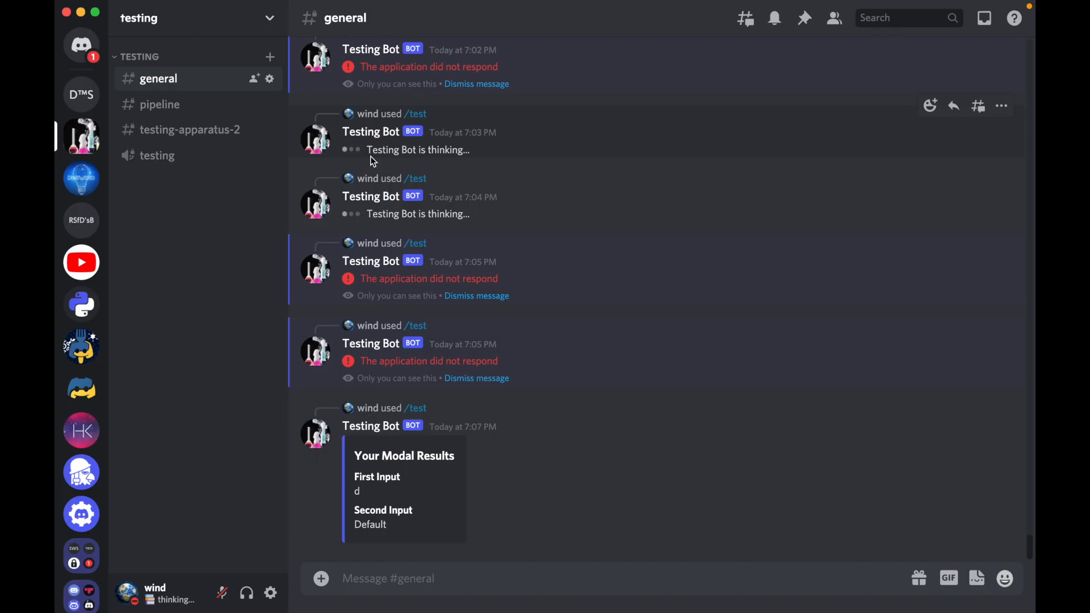
text(/ts)
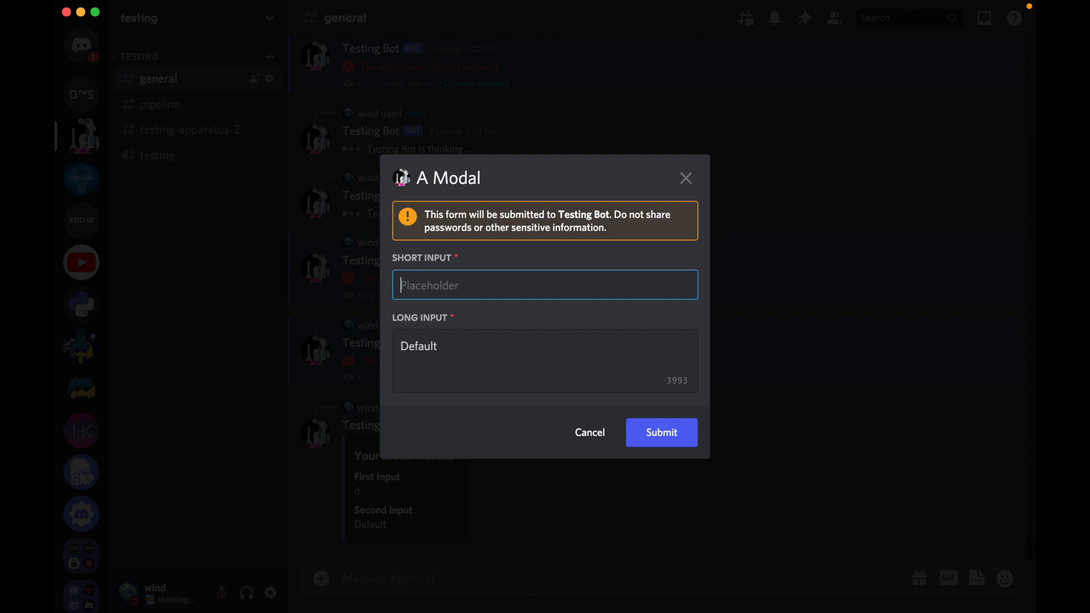
mouse_move(475, 179)
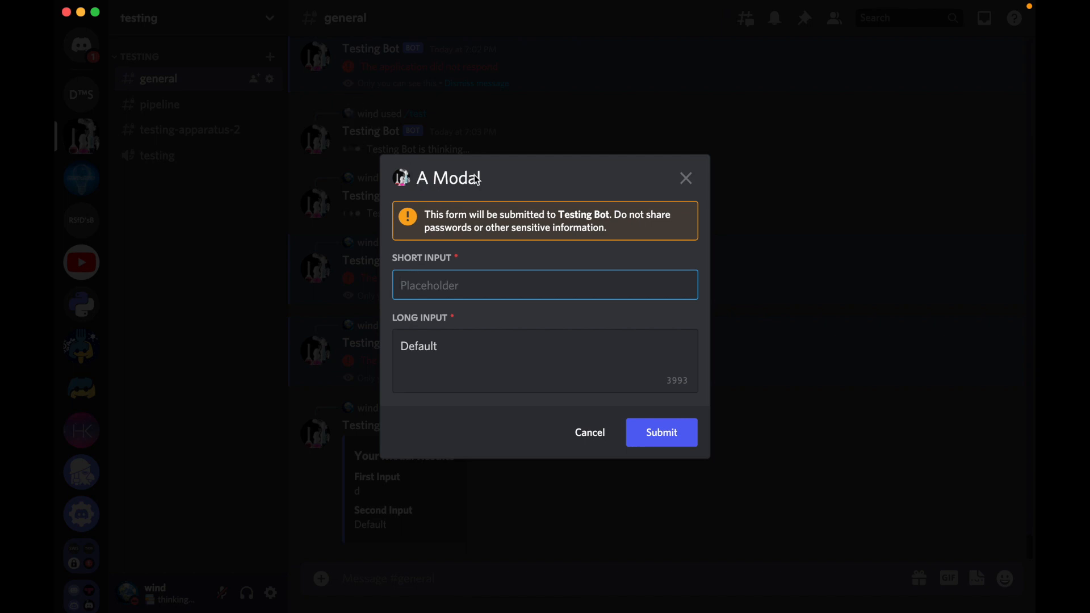
mouse_move(465, 195)
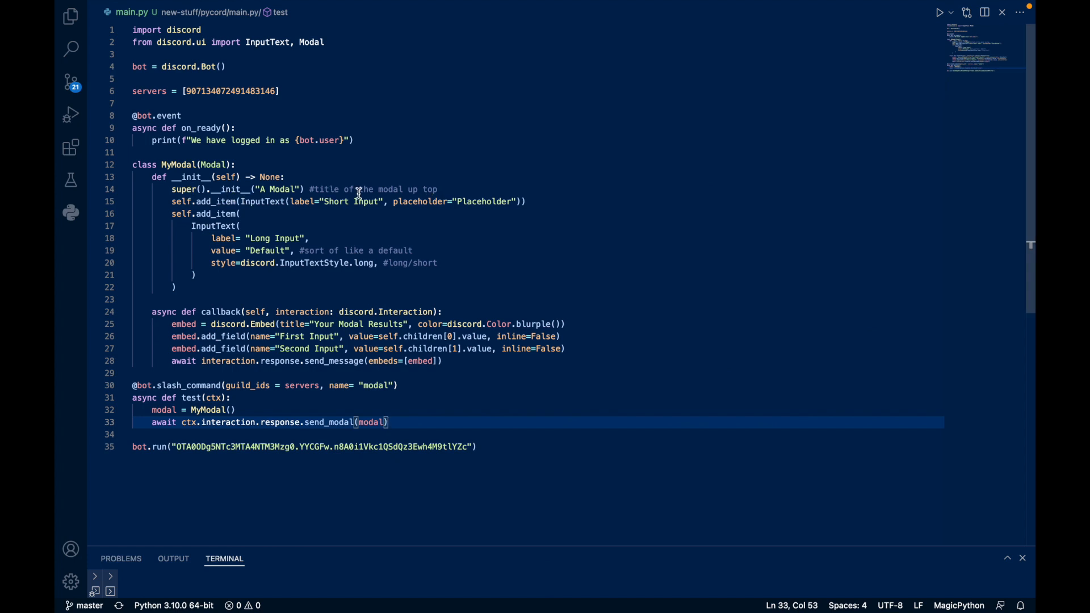
mouse_move(410, 198)
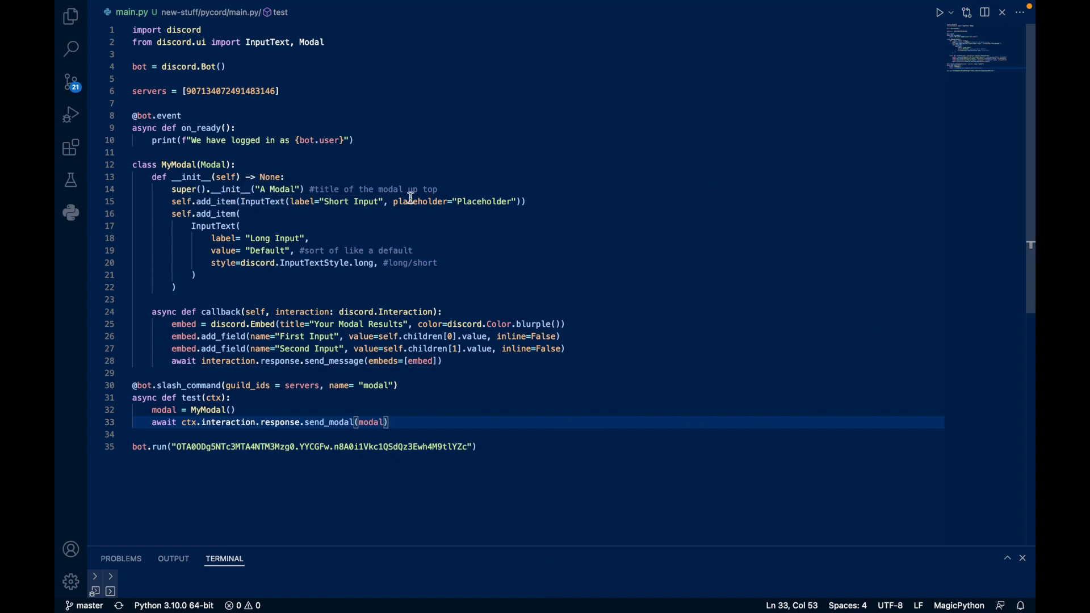
mouse_move(270, 270)
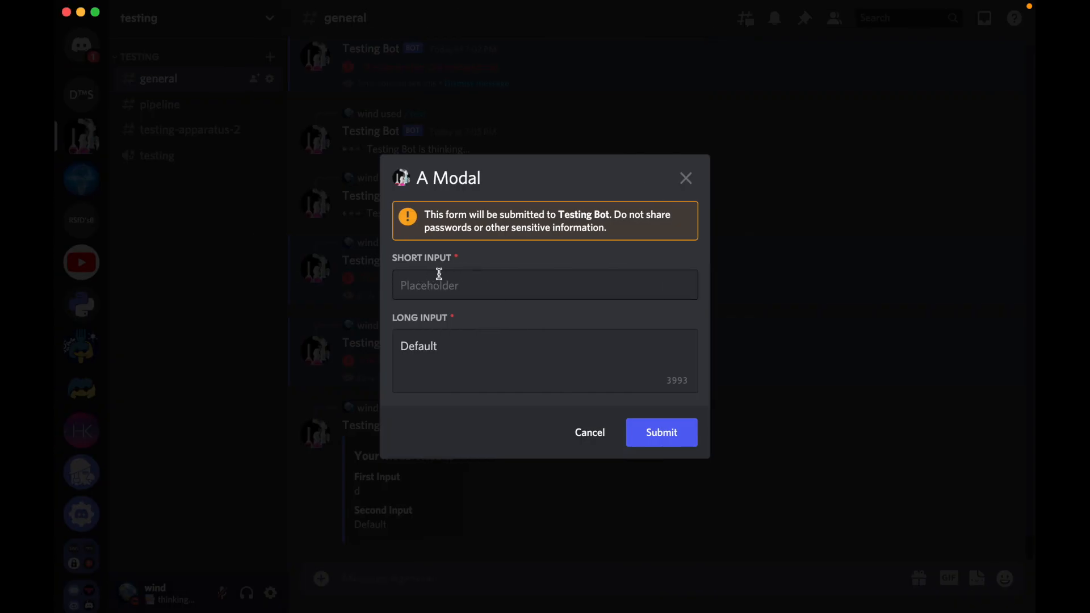
mouse_move(513, 283)
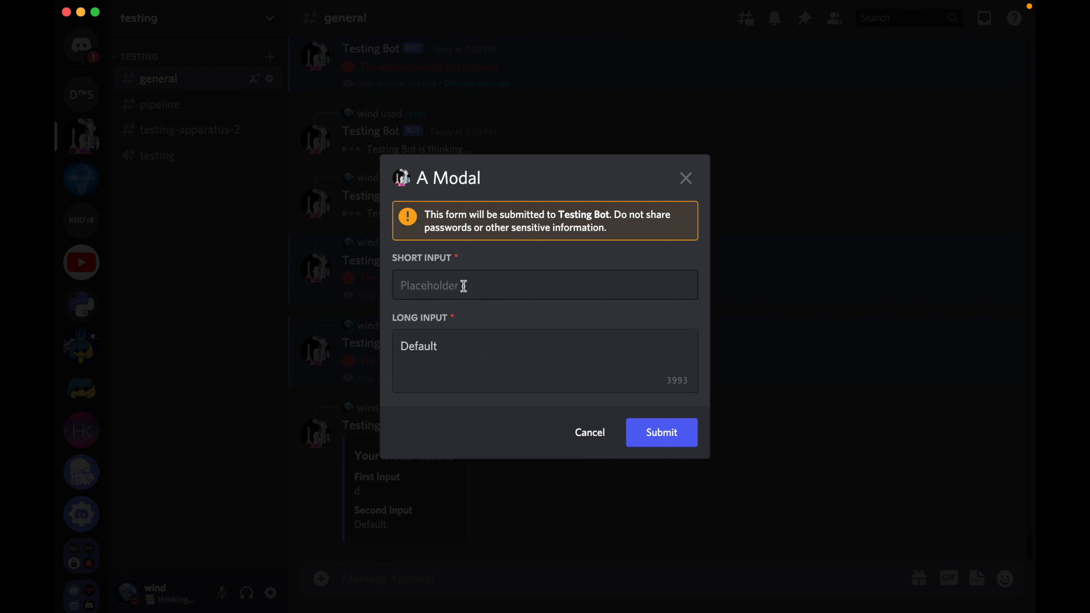
- Fill Short Input with 'Test', keep 'Default' in Long Input, and submit the form
click(661, 433)
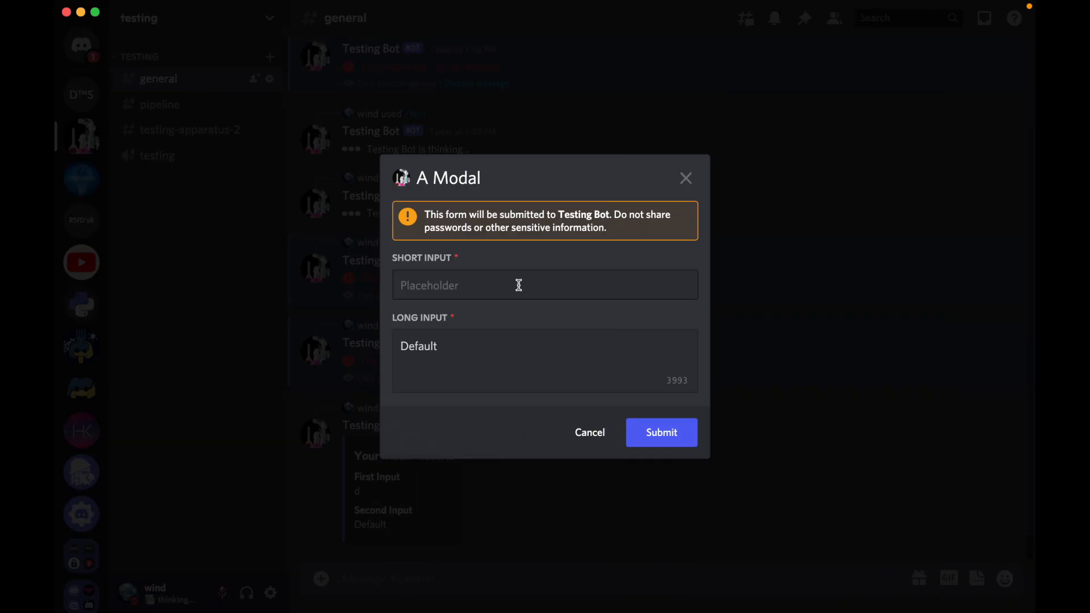
click(544, 285)
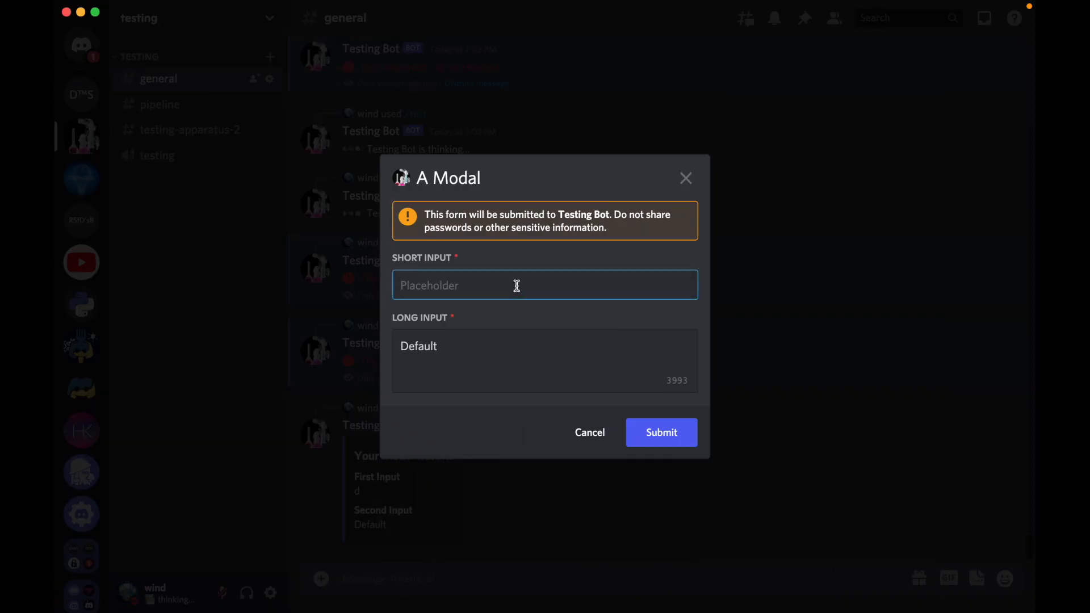
text(Test)
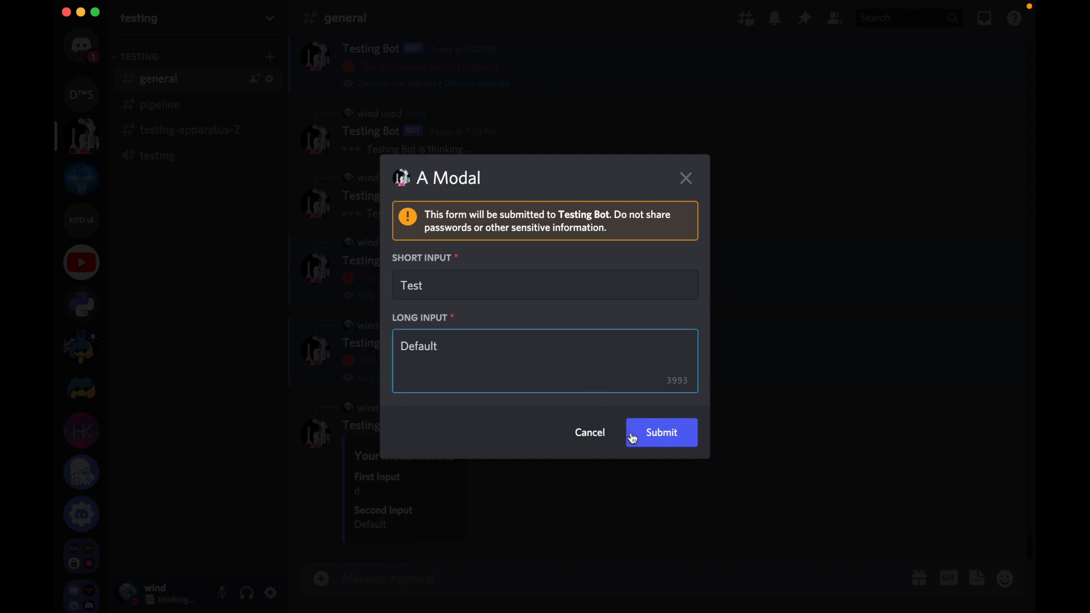
click(659, 431)
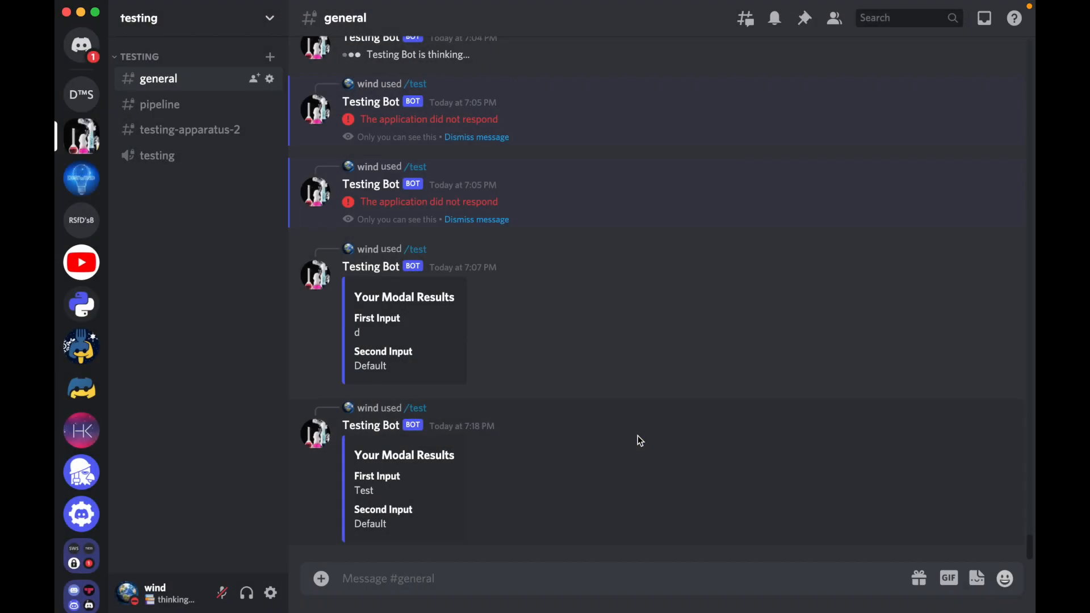
mouse_move(452, 458)
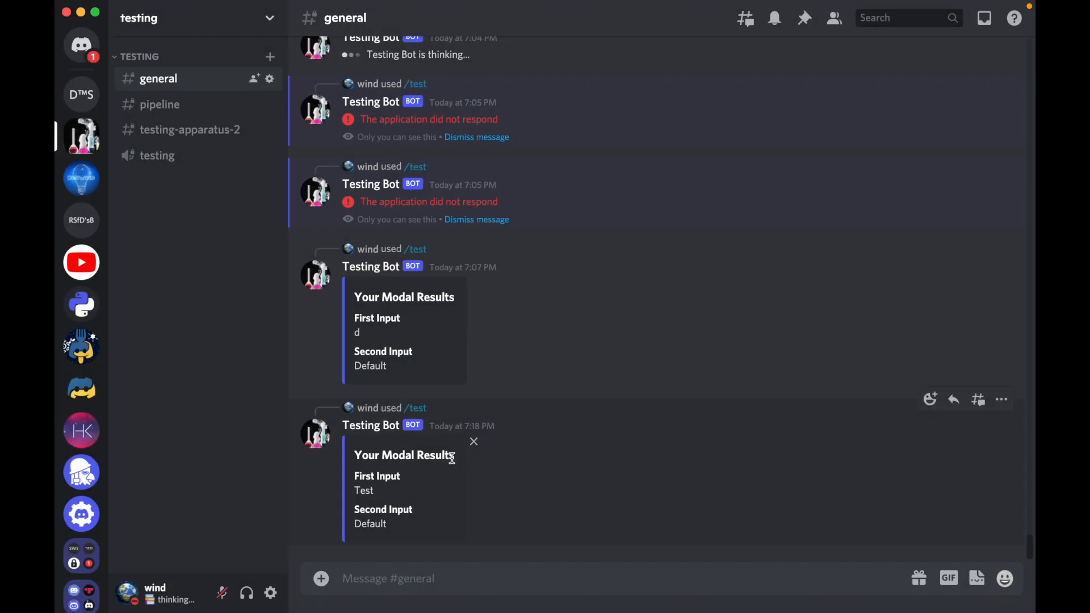
mouse_move(395, 537)
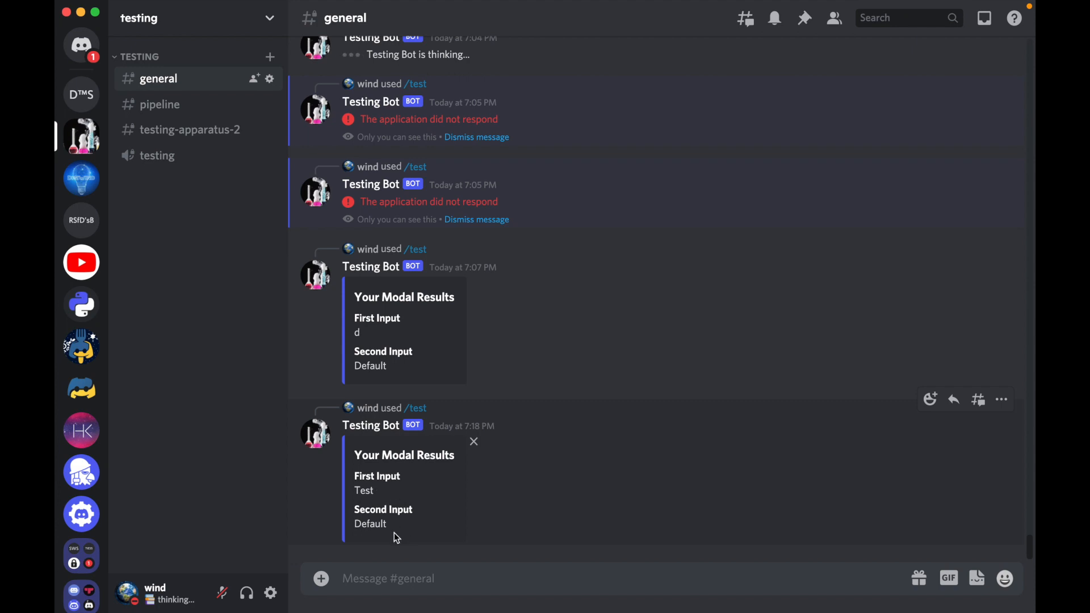
mouse_move(395, 537)
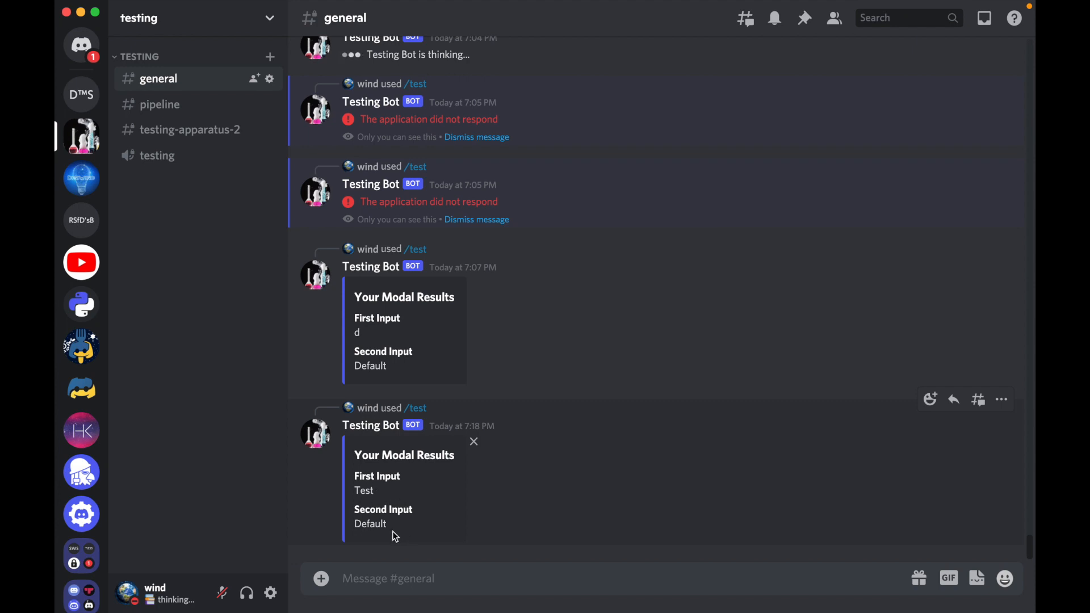